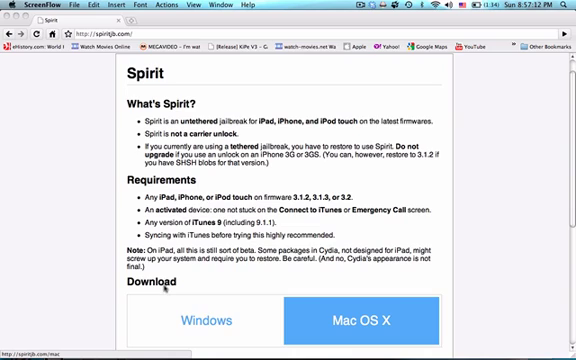
scroll("down", 3)
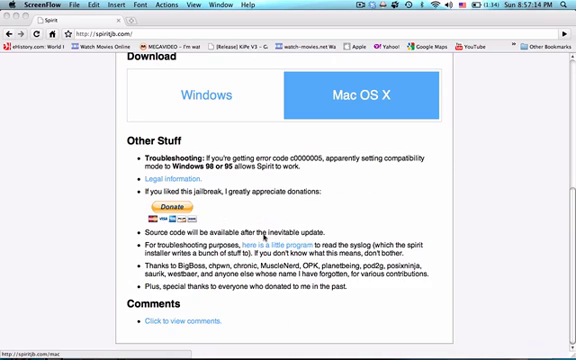